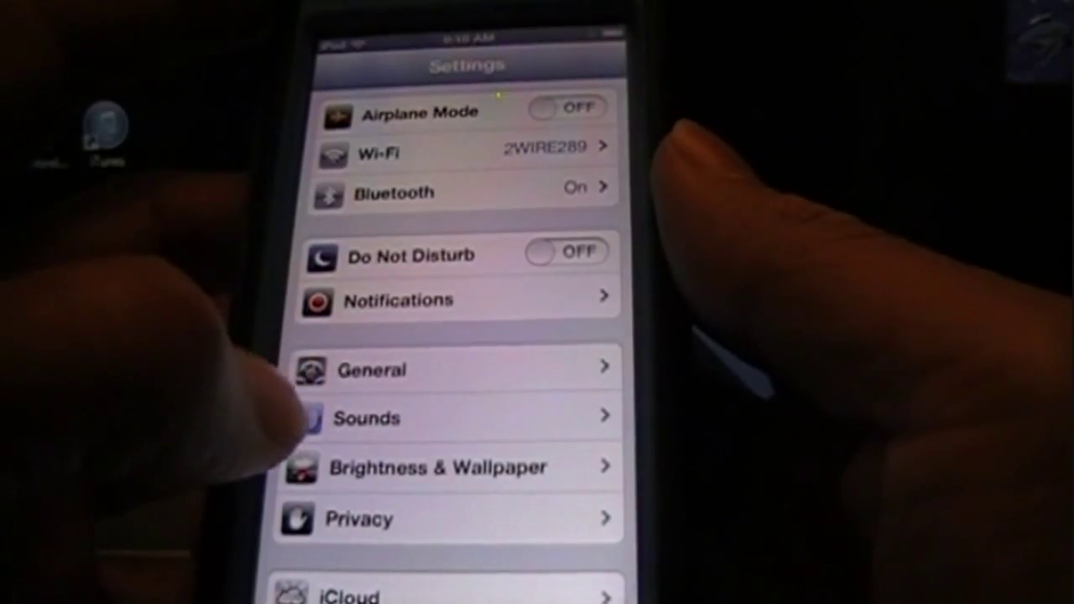
Go to the General page of iOS Settings
{"action": "left_click", "coordinate": [386, 370]}
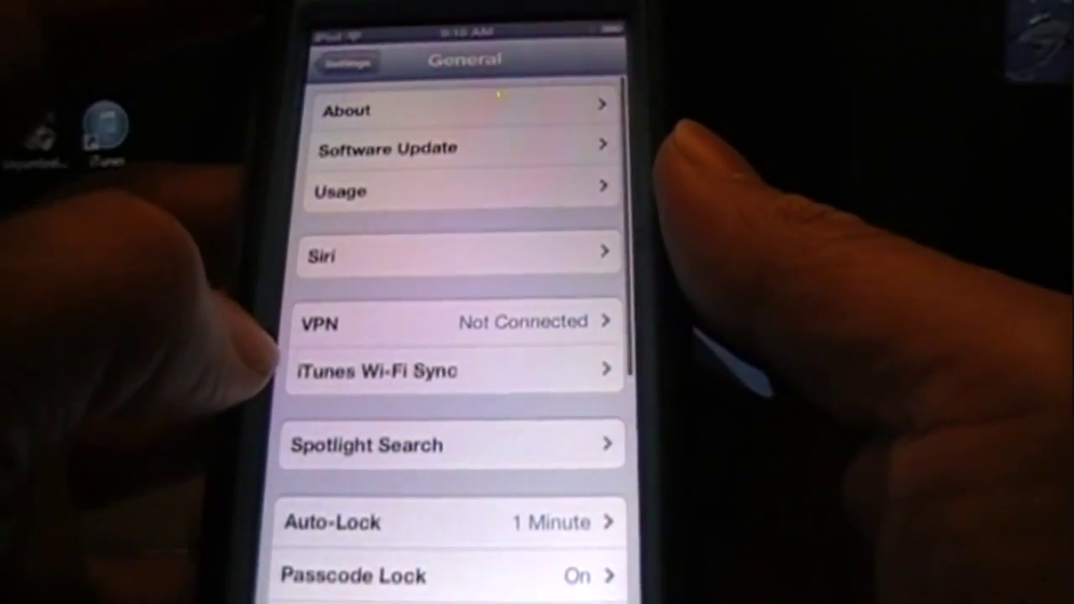